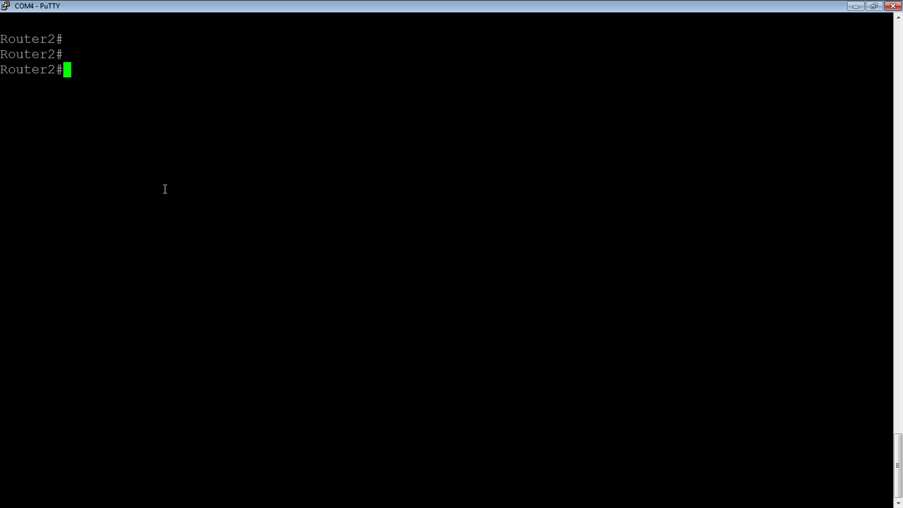
- Run 'show ip route' to list Router2's eleven routes, then enter 'config t' for global configuration
text(show ip route)
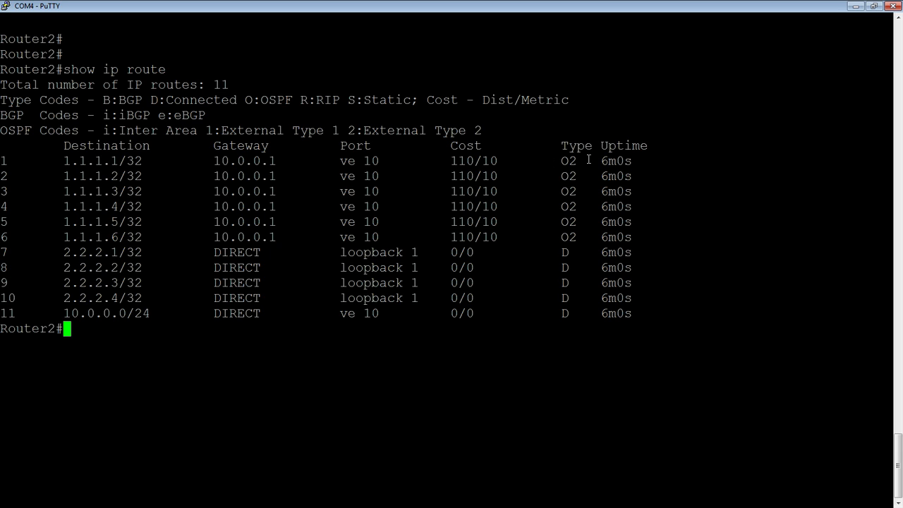
mouse_move(76, 161)
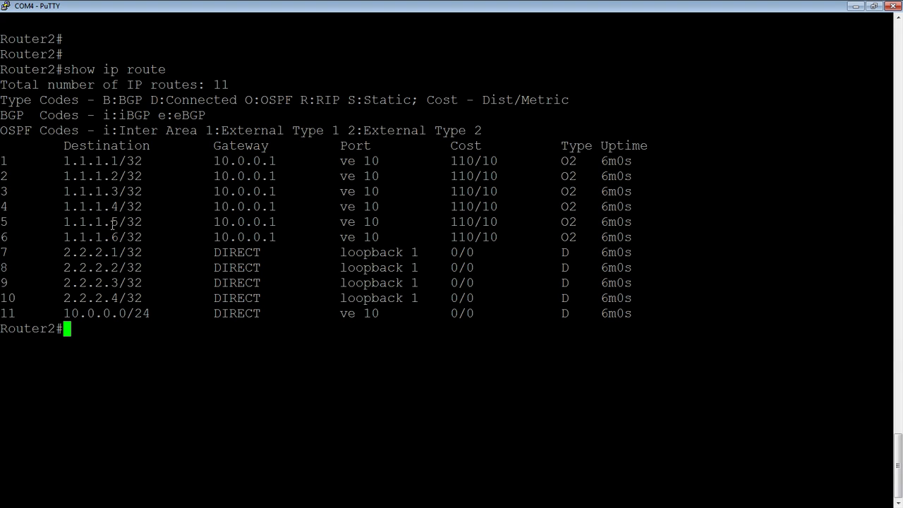
mouse_move(198, 287)
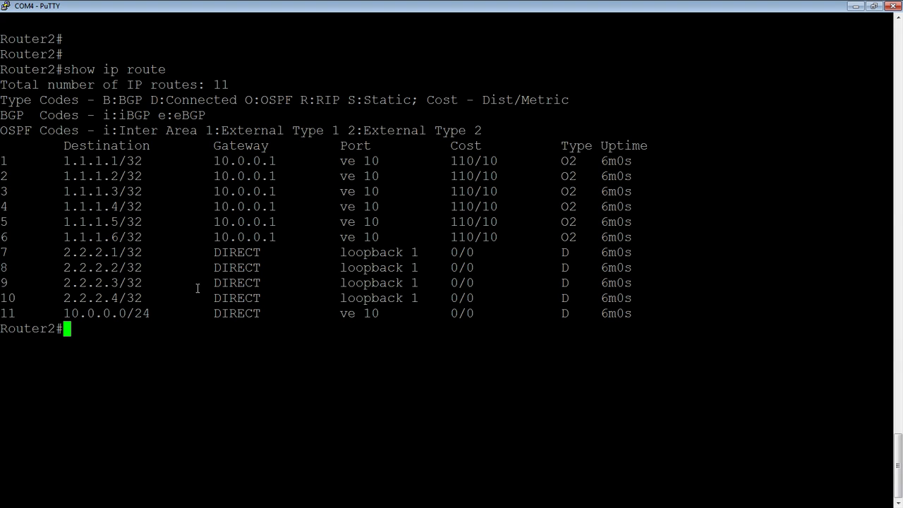
mouse_move(93, 381)
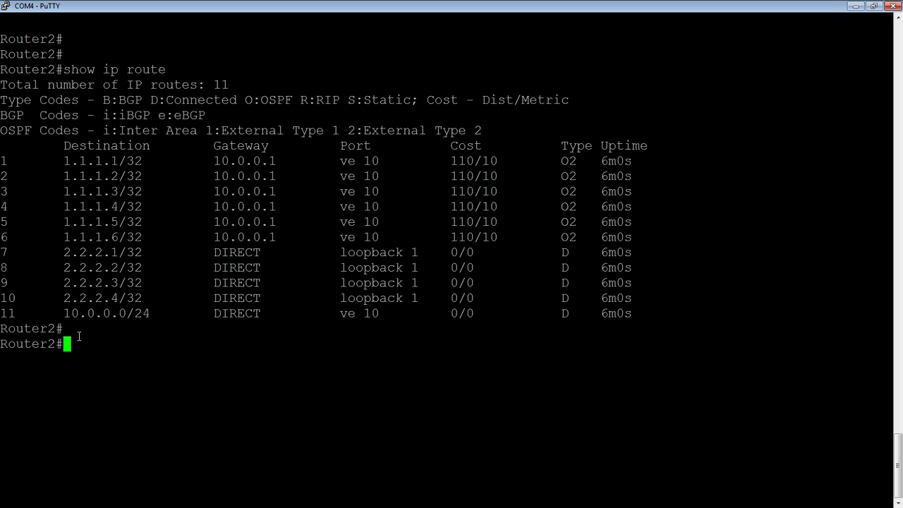
text(config t)
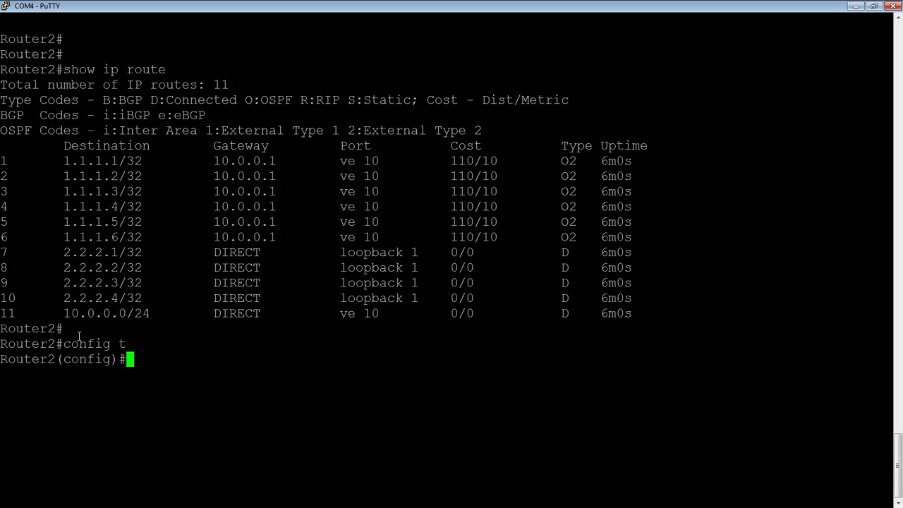
- Enter 'ip prefix-list filterme seq 5 permit 1.1.1.1/32' on Router2
text(ip)
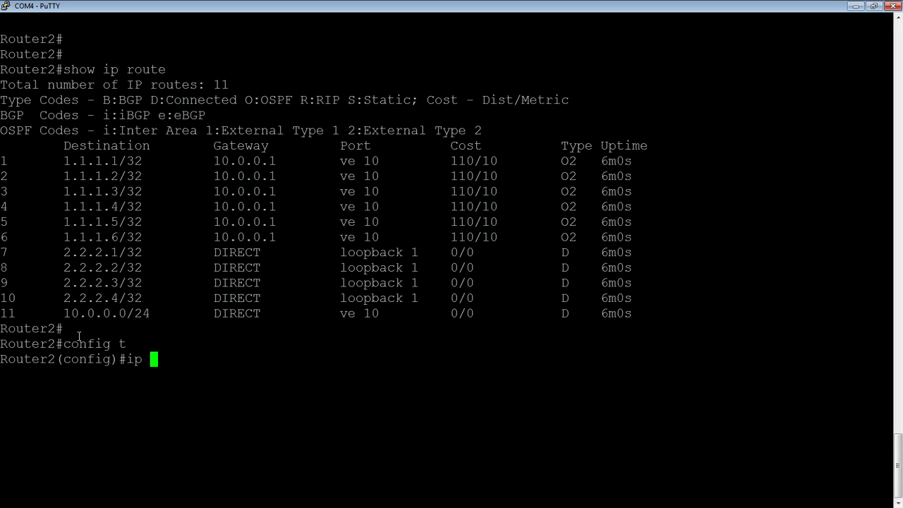
text(pref)
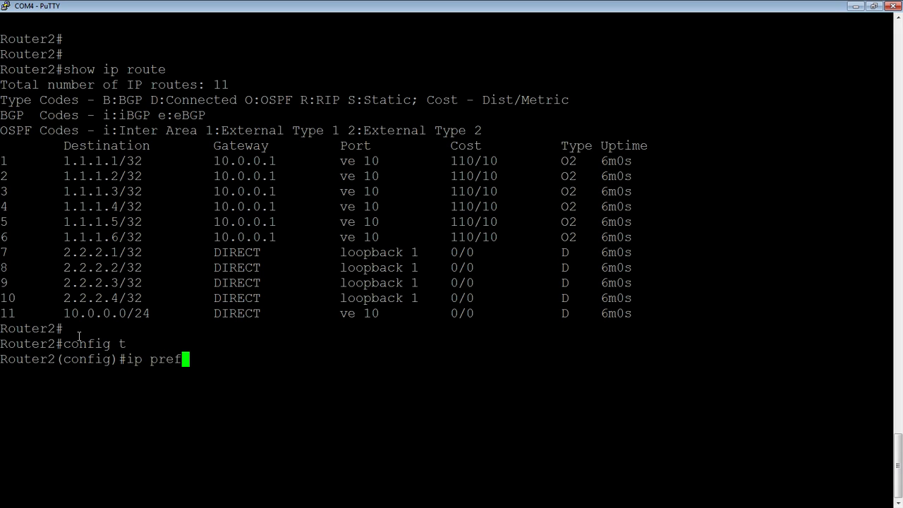
text(ix-list)
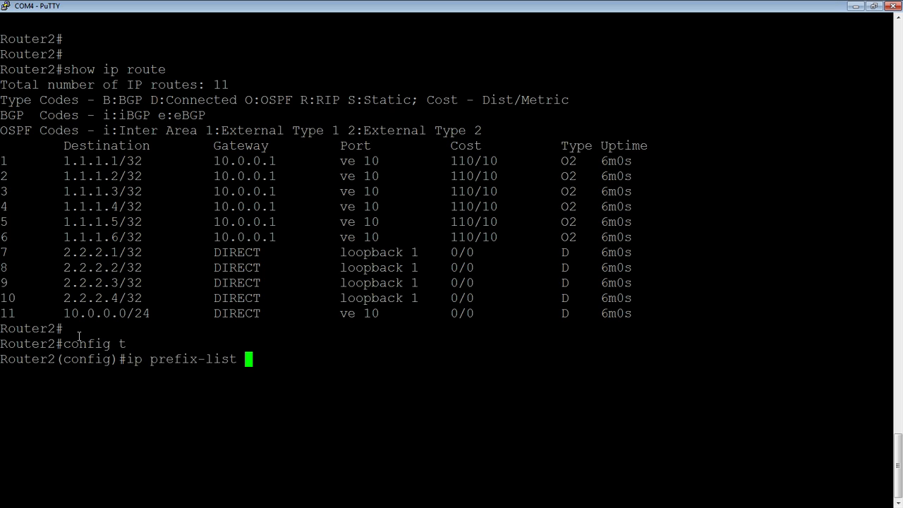
text(fi)
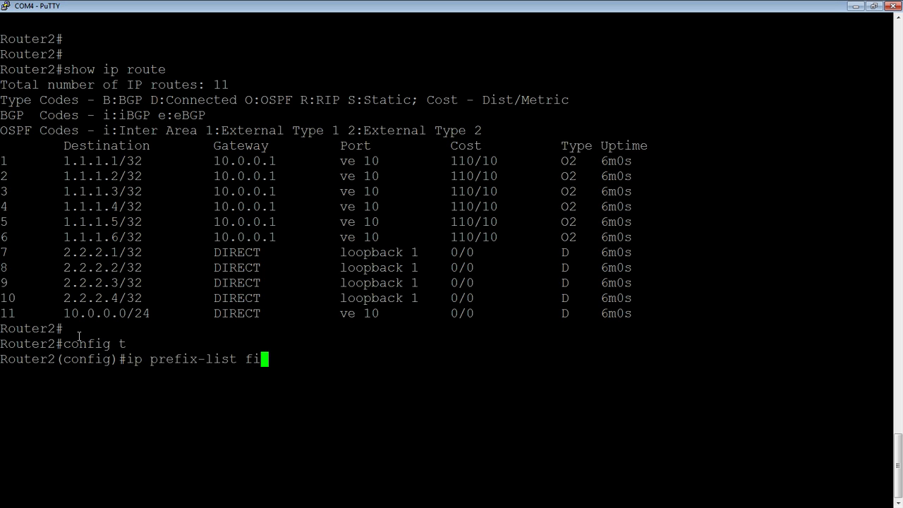
text(lterme)
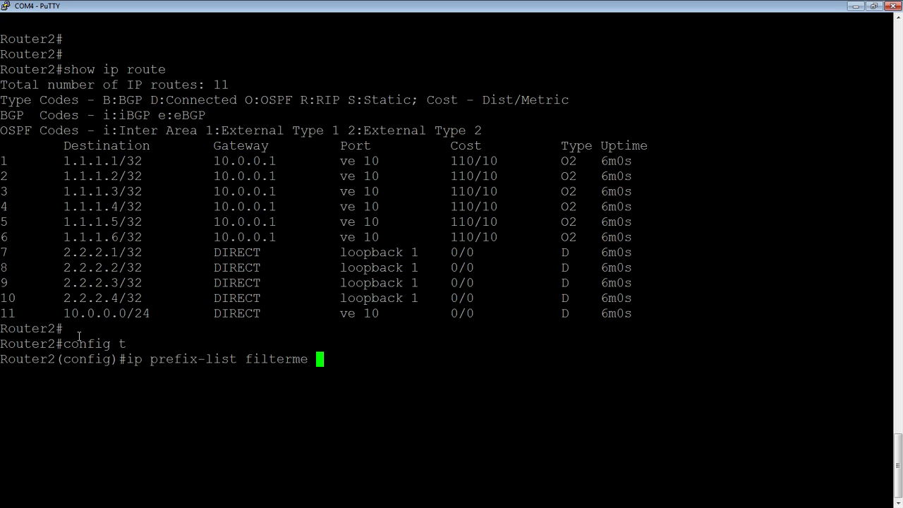
text(seq)
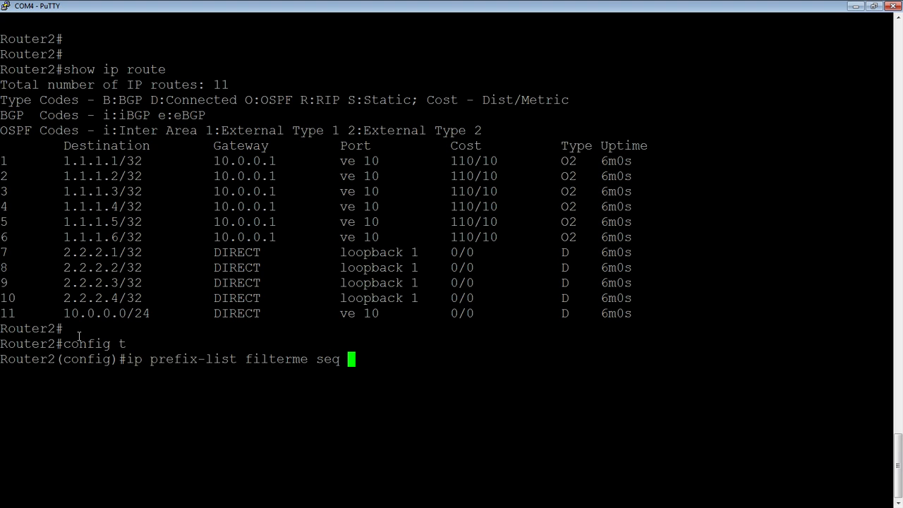
text(5)
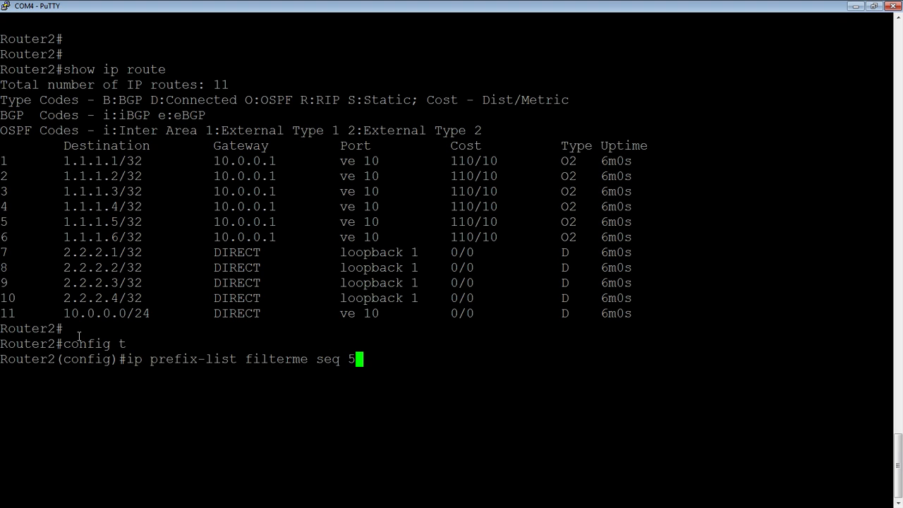
text(p)
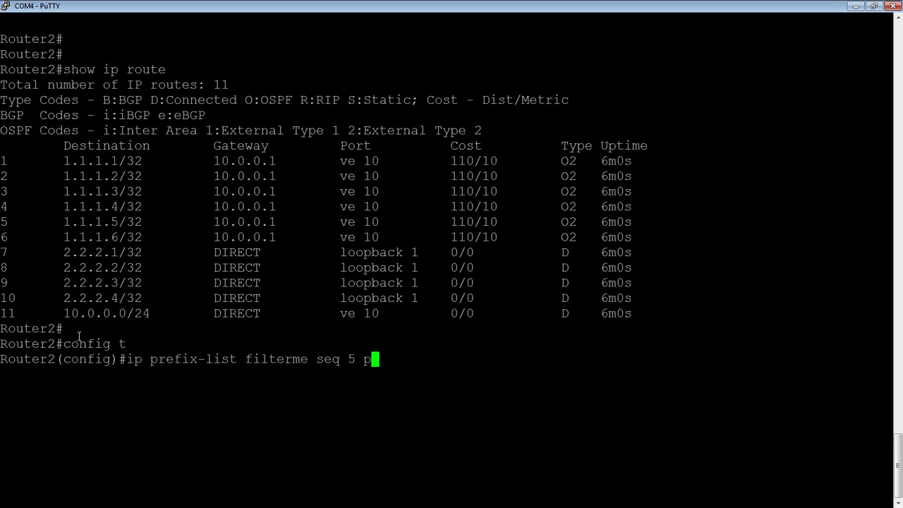
text(ermit)
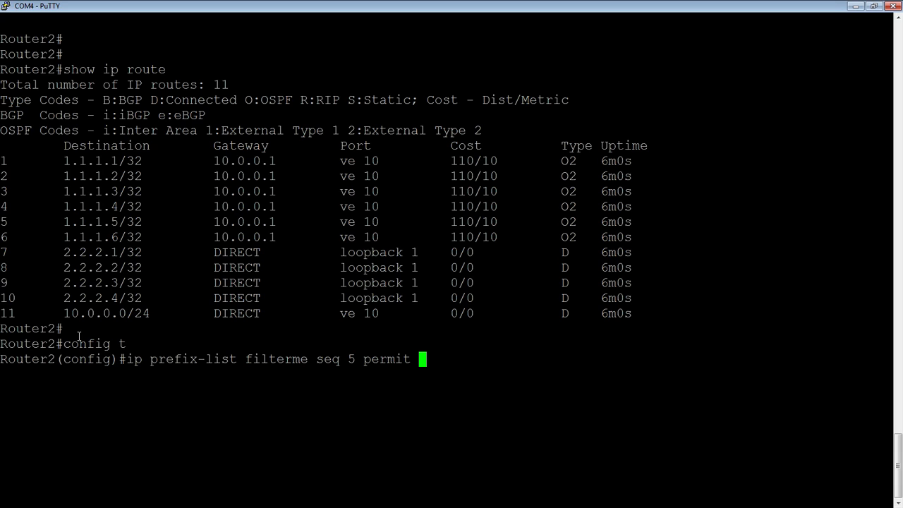
text(1.1.1.1)
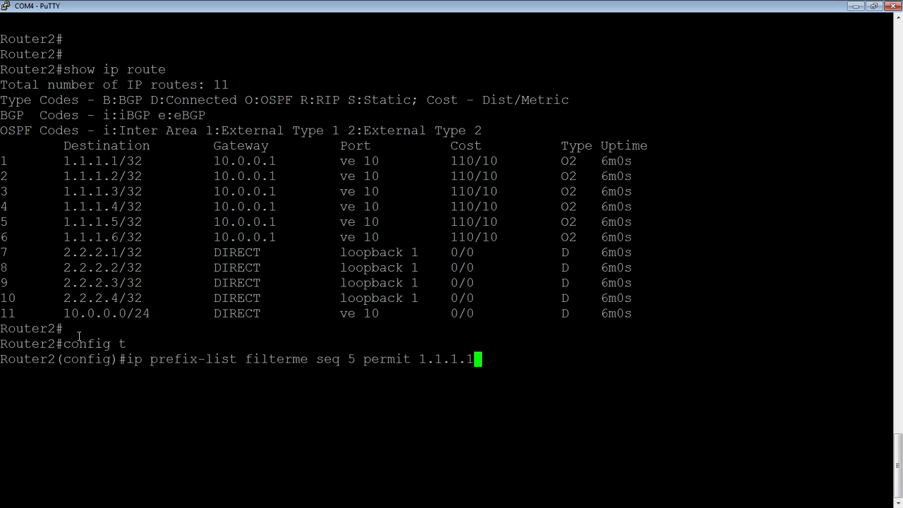
text(/32)
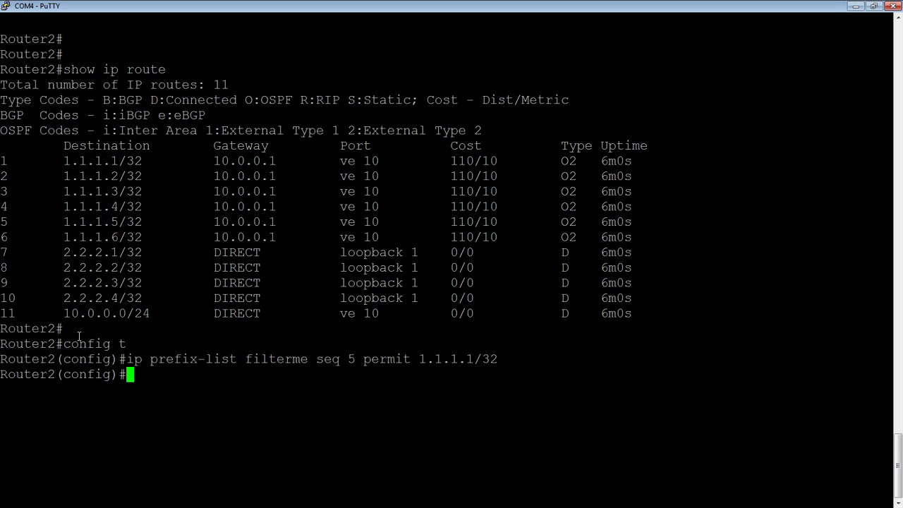
- Add the second filterme entry, sequence 10 permitting 1.1.1.2/32, by reusing the previous command
text(ip prefix-list filterme seq 5 permit 1.1.1.1/32)
text(ip prefix-list filterme seq 10 permit 1.1.1.2/32)
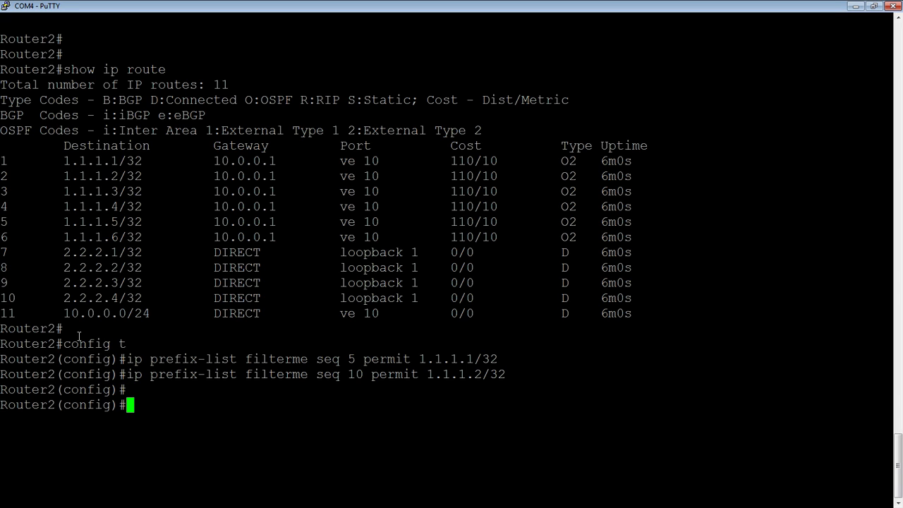
- Create route-map filtermap with permit sequence 1
text(route-m)
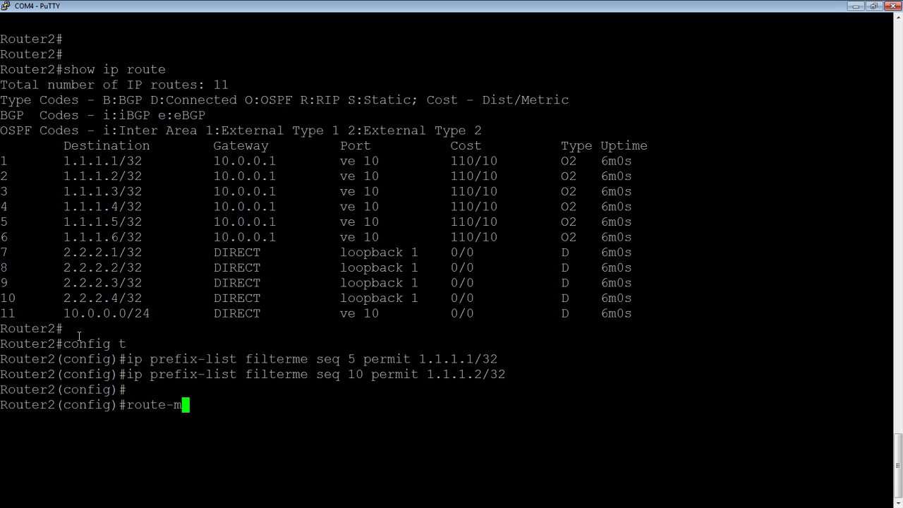
text(ap)
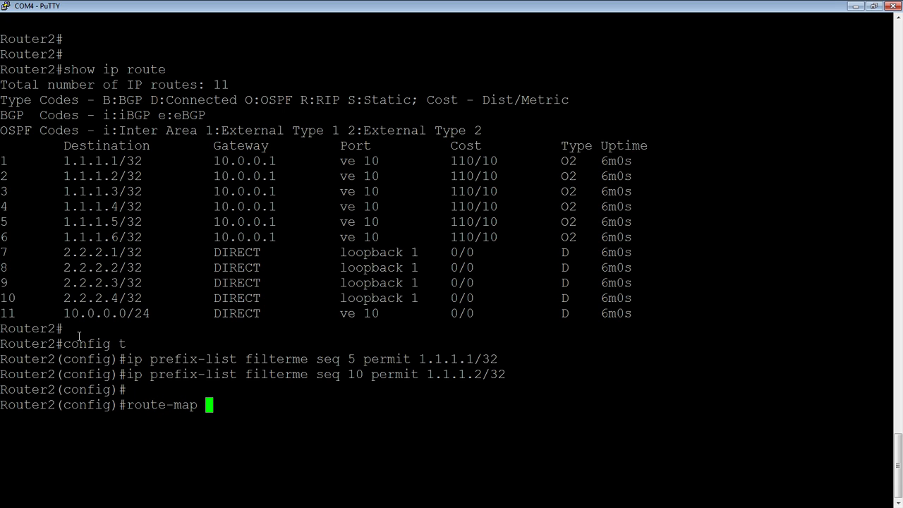
text(filter)
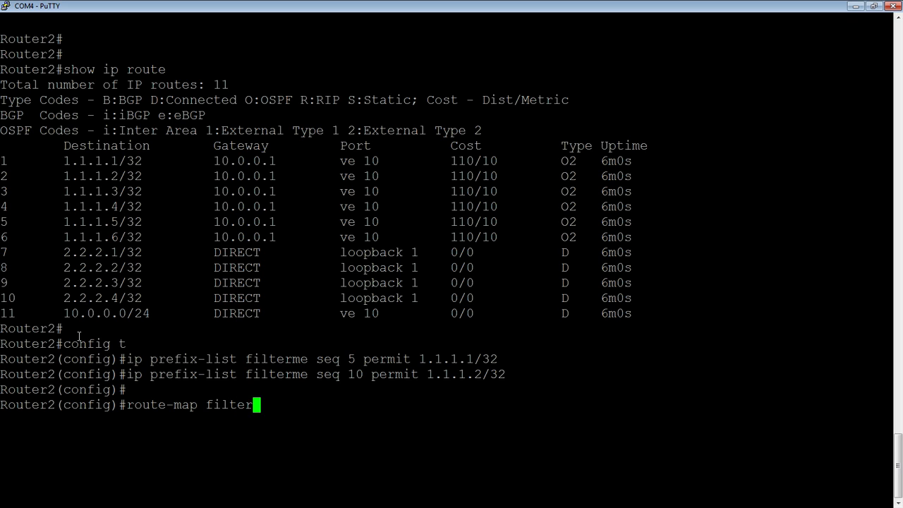
text(map)
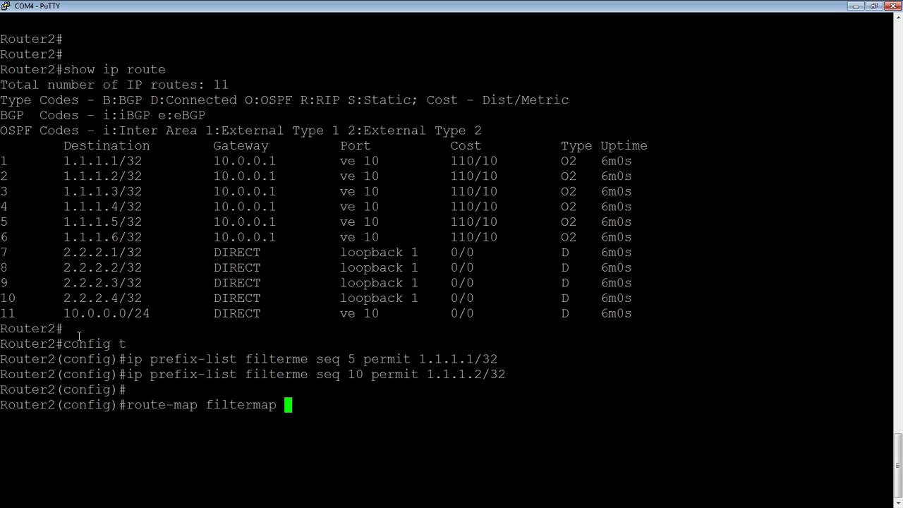
text(permit 1)
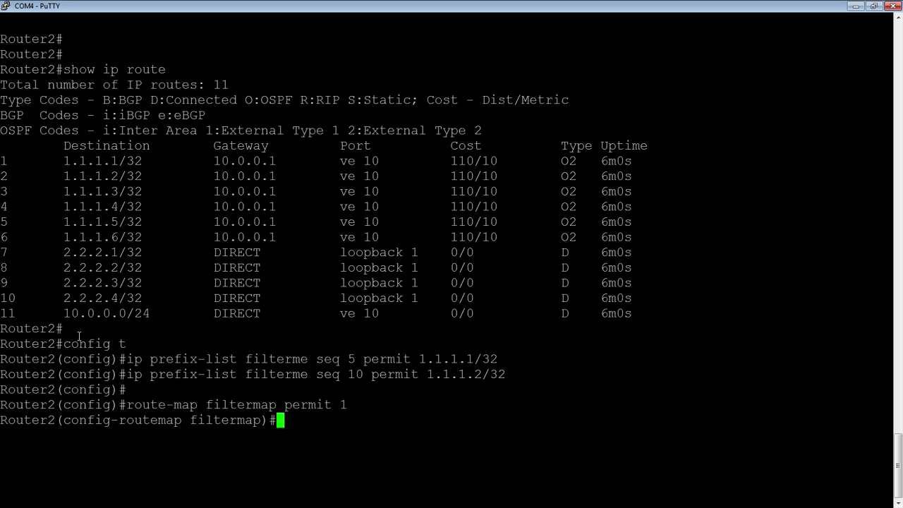
- Add 'match ip address prefix-list filterme' to route-map filtermap
text(match)
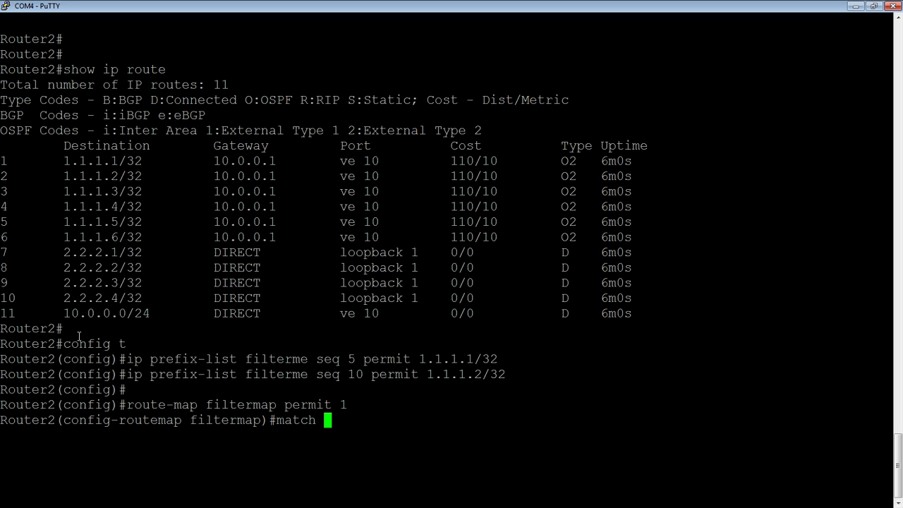
text(ip address)
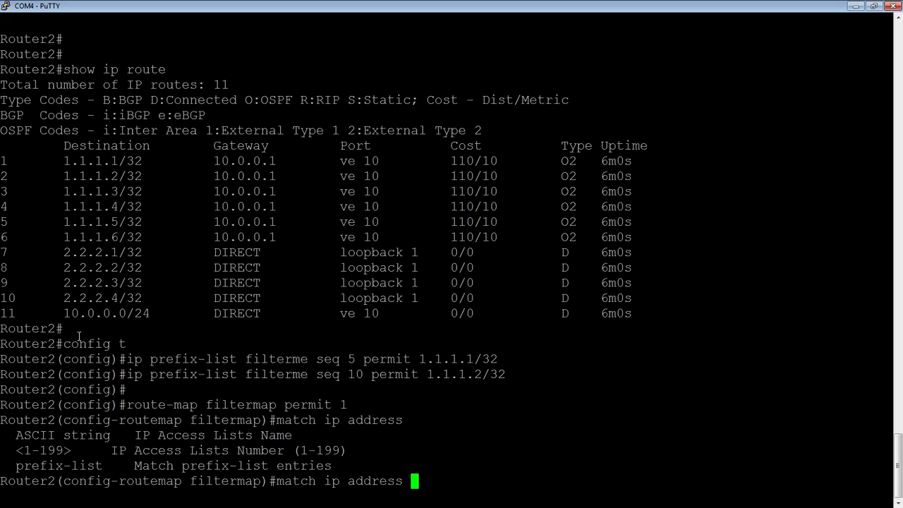
text(pref)
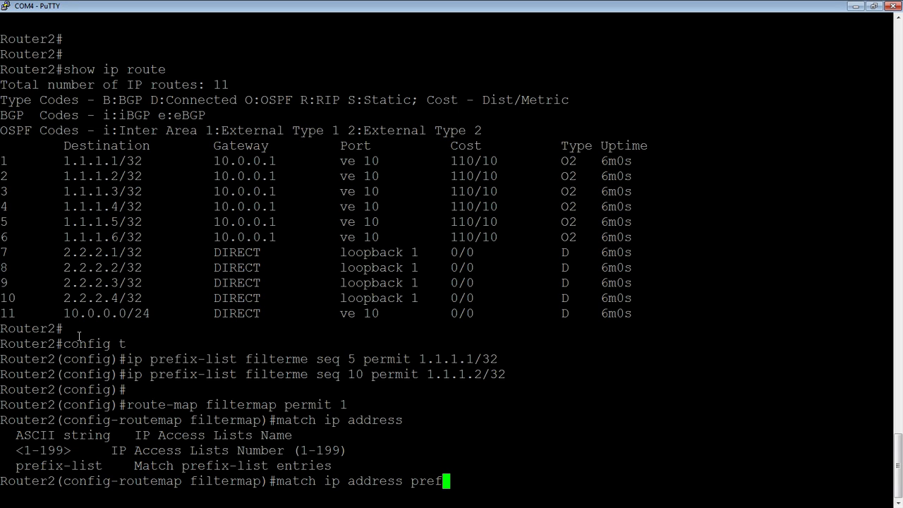
text(ix-)
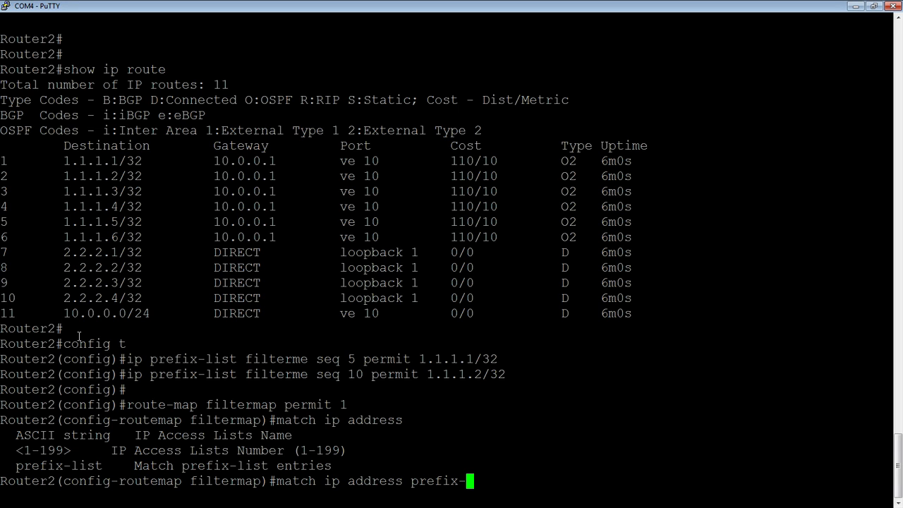
text(list)
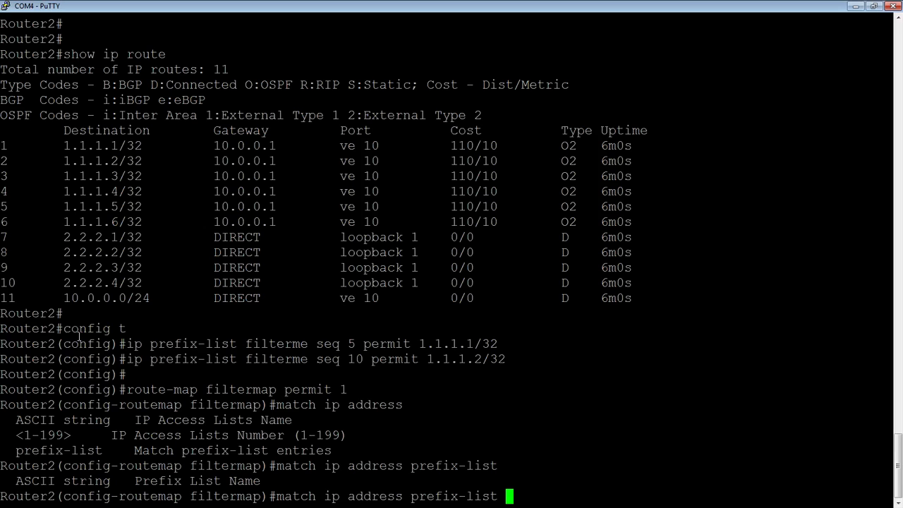
text(filterme)
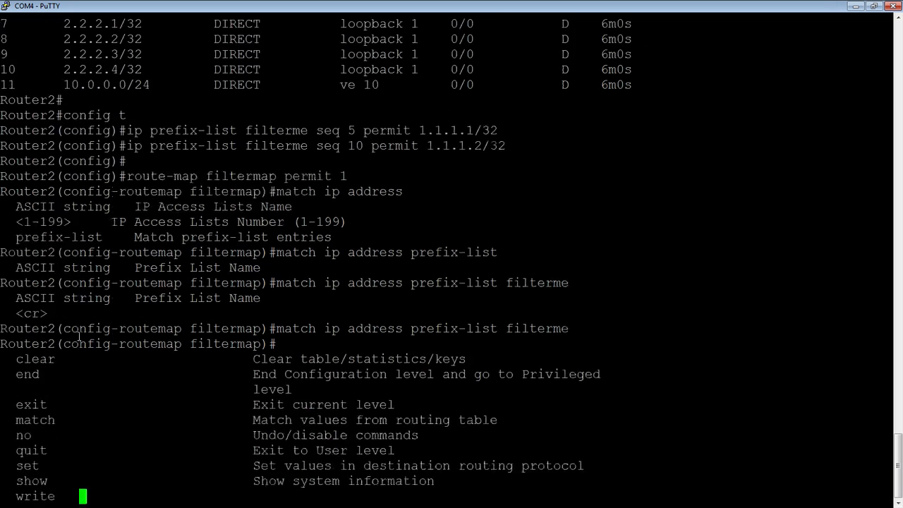
- Enter 'set distance 200' in the route-map, then 'router ospf' to reach OSPF configuration
text(set)
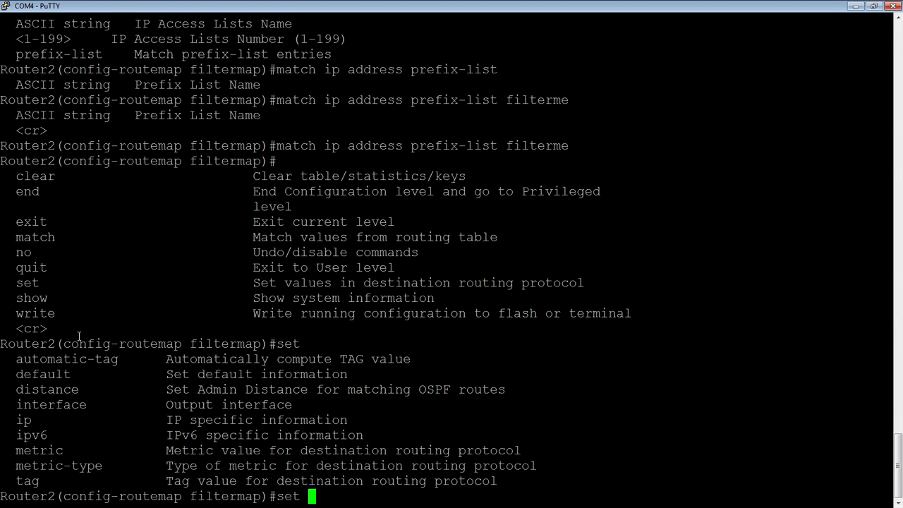
text(dis)
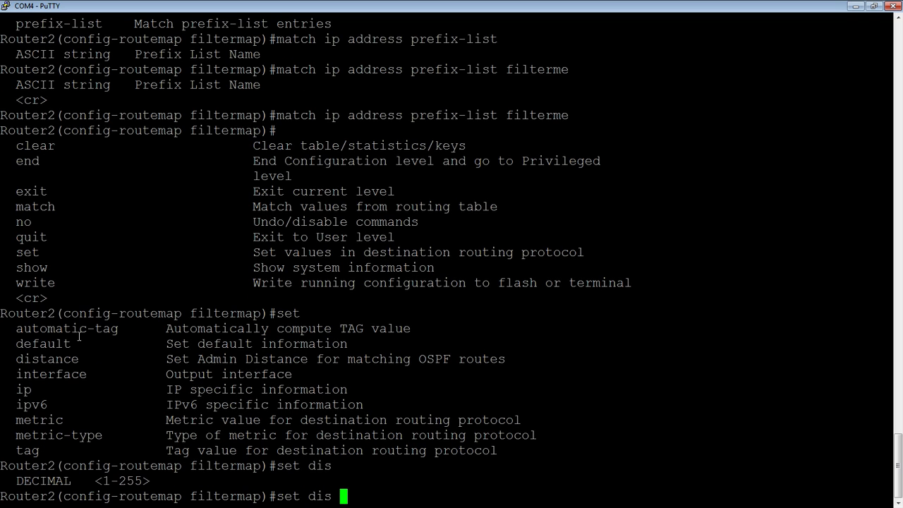
text(200)
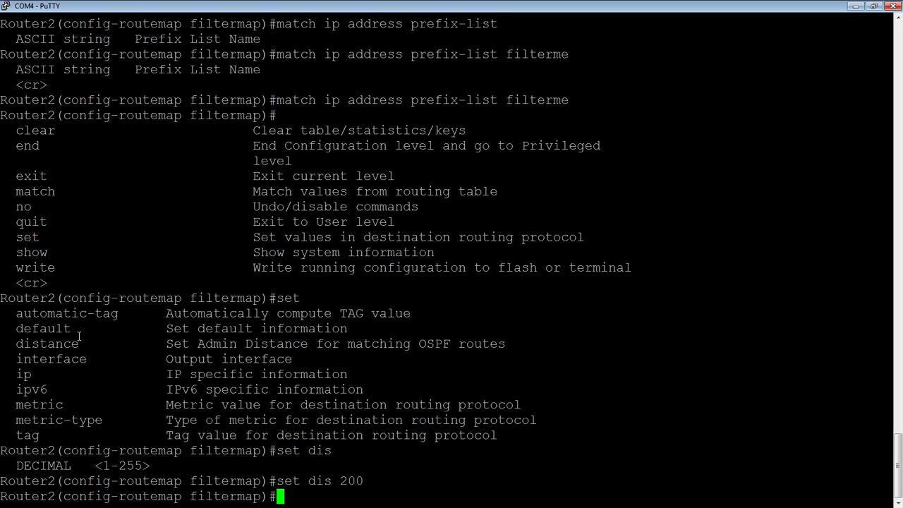
text(router ospf)
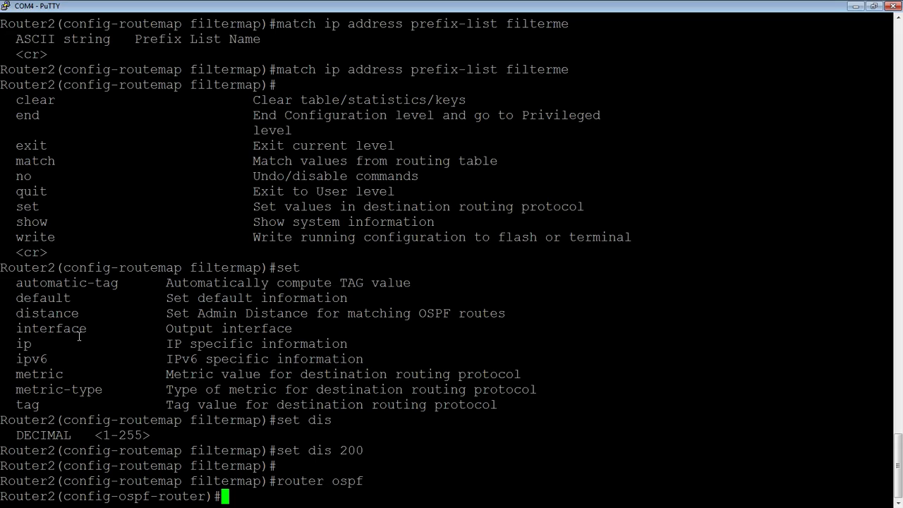
- Enter 'distribute-list route-map filtermap in' under Router2's OSPF process
text(distribute-list)
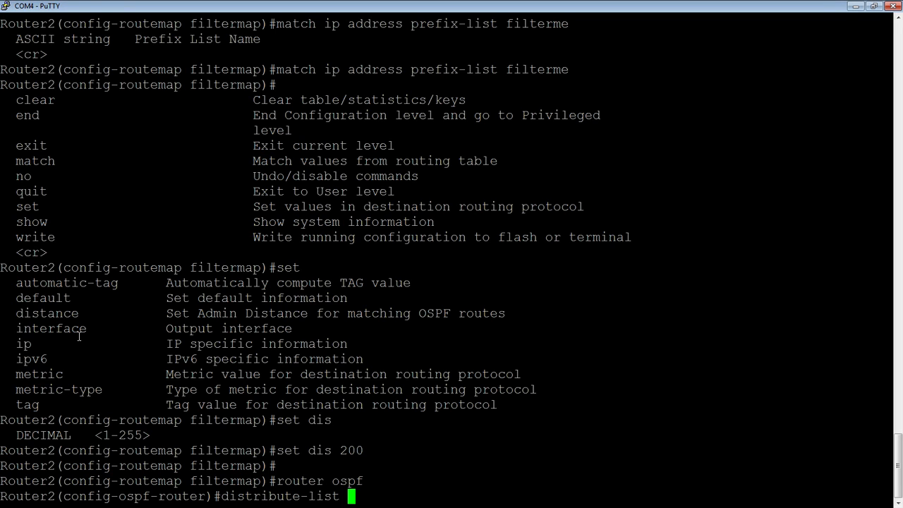
text(route)
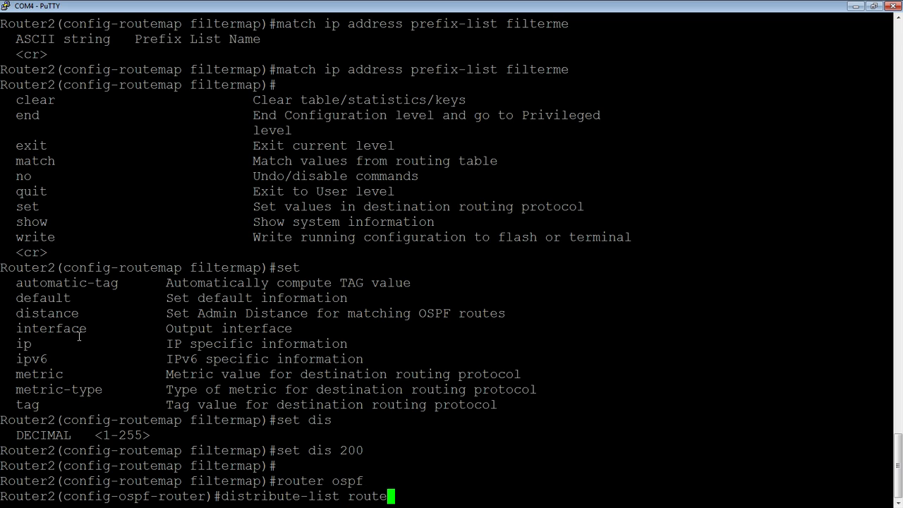
text(-map)
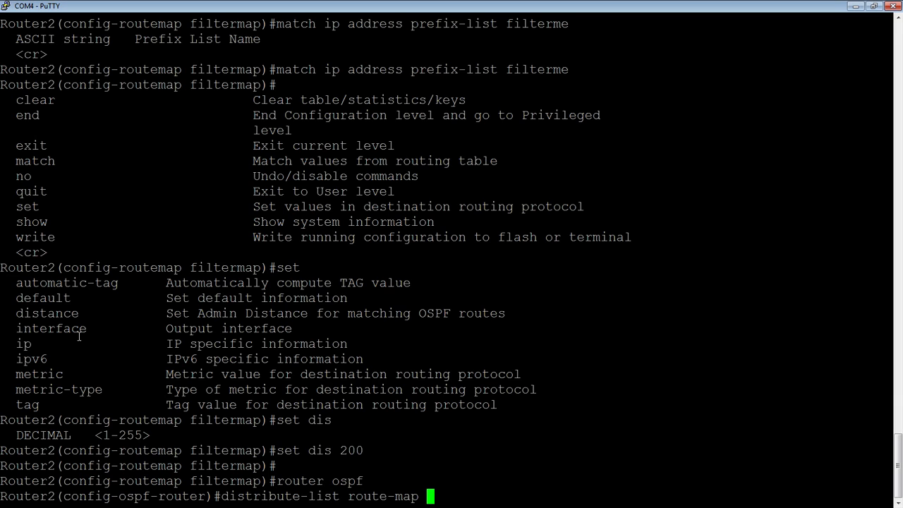
text(filter)
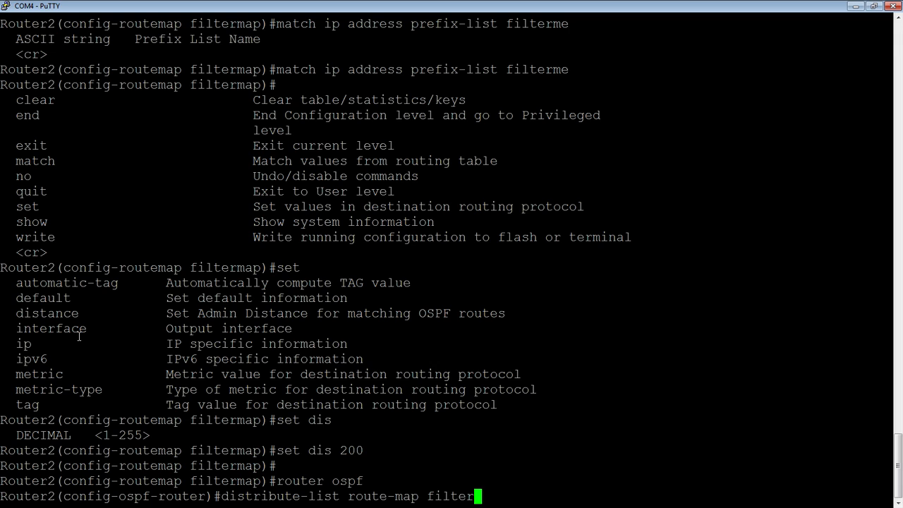
text(map)
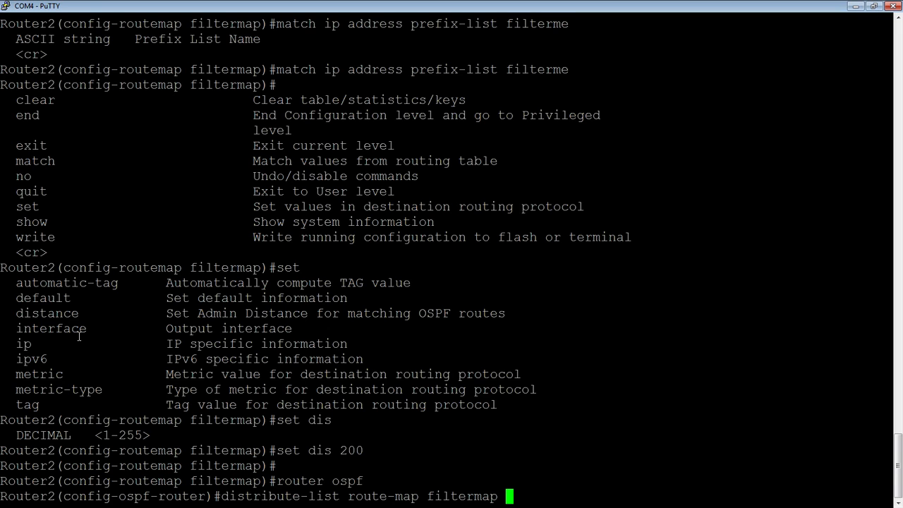
text(in)
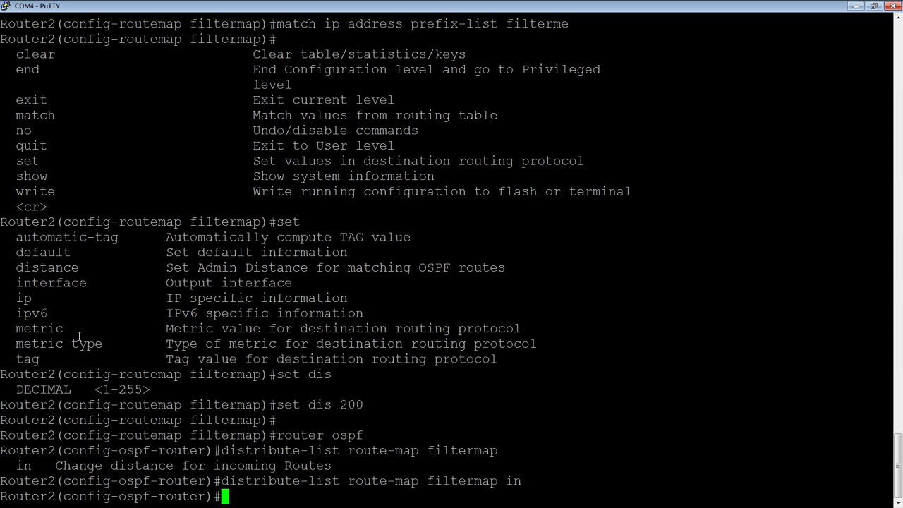
key(Enter)
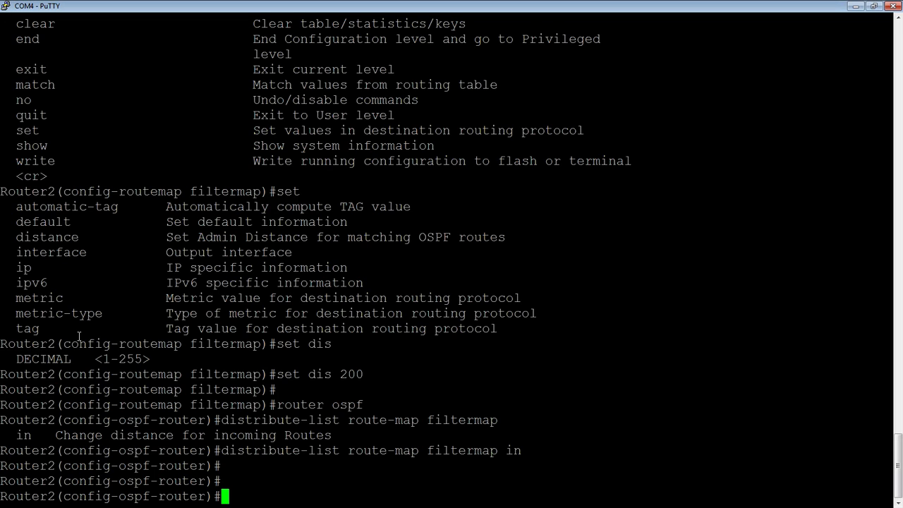
- Run 'show ip route' to display the seven remaining routes with 1.1.1.1/32 and 1.1.1.2/32 at distance 200
text(shiw o)
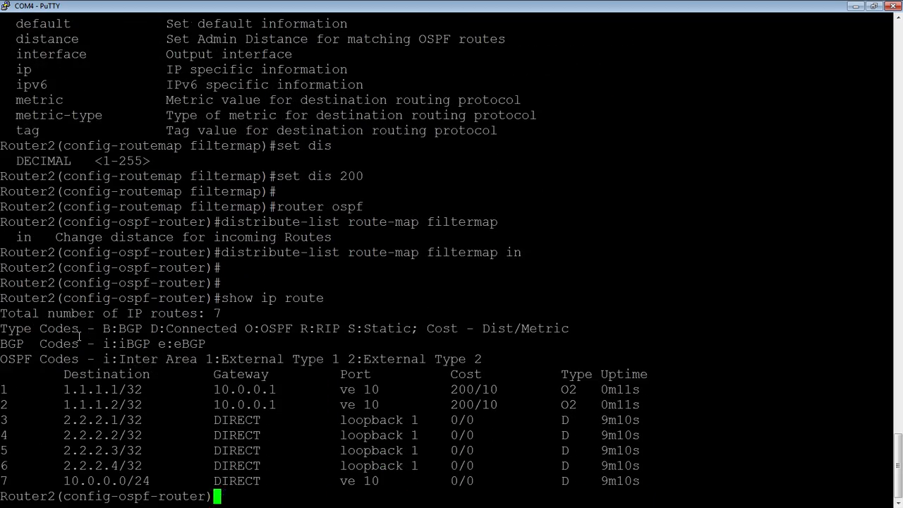
key(Enter)
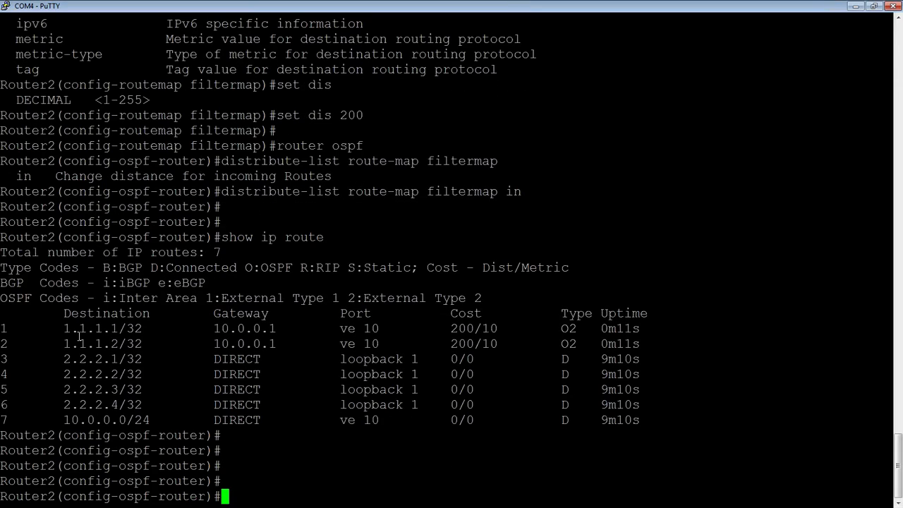
mouse_move(92, 344)
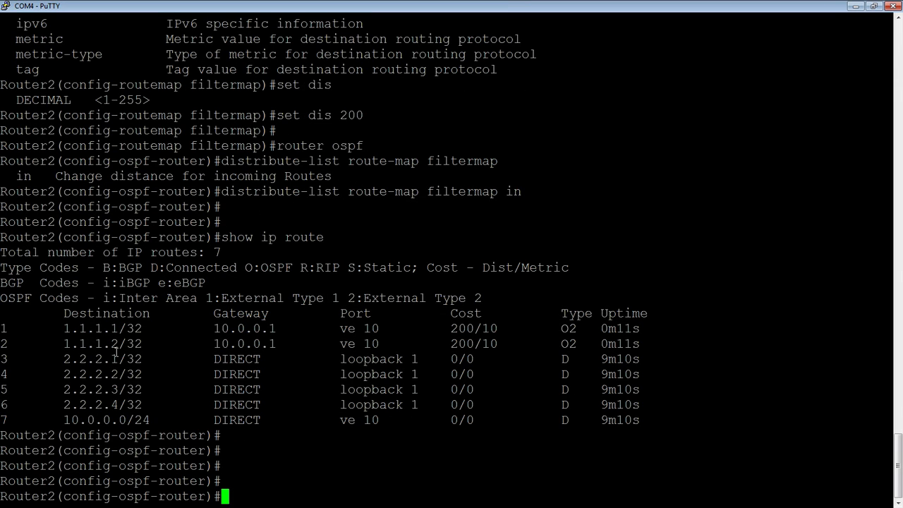
mouse_move(122, 354)
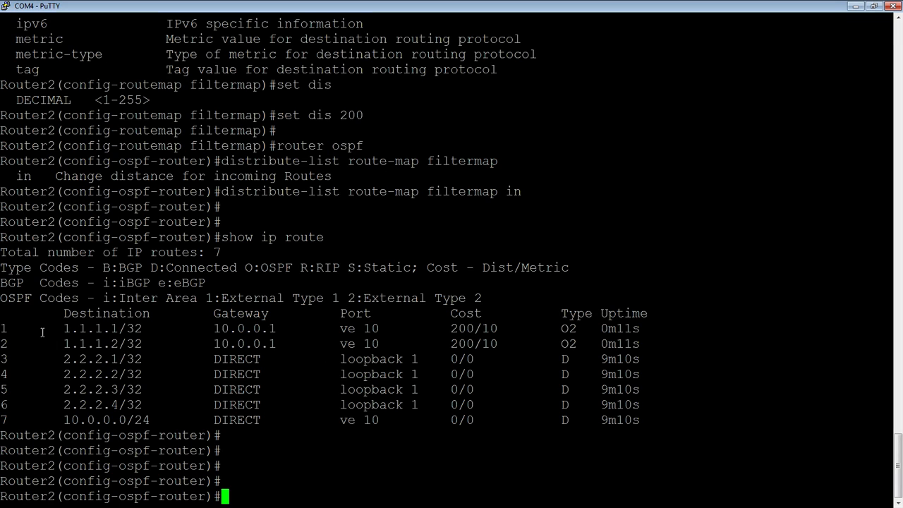
mouse_move(446, 347)
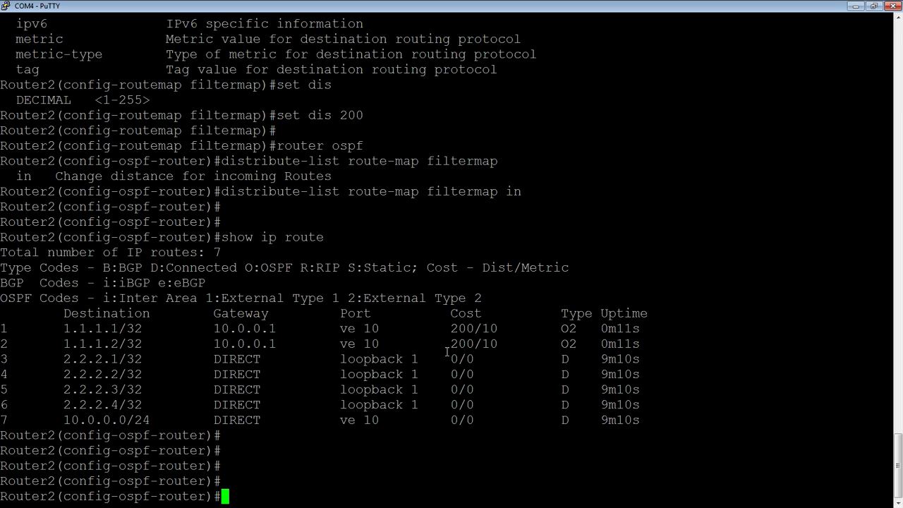
mouse_move(449, 321)
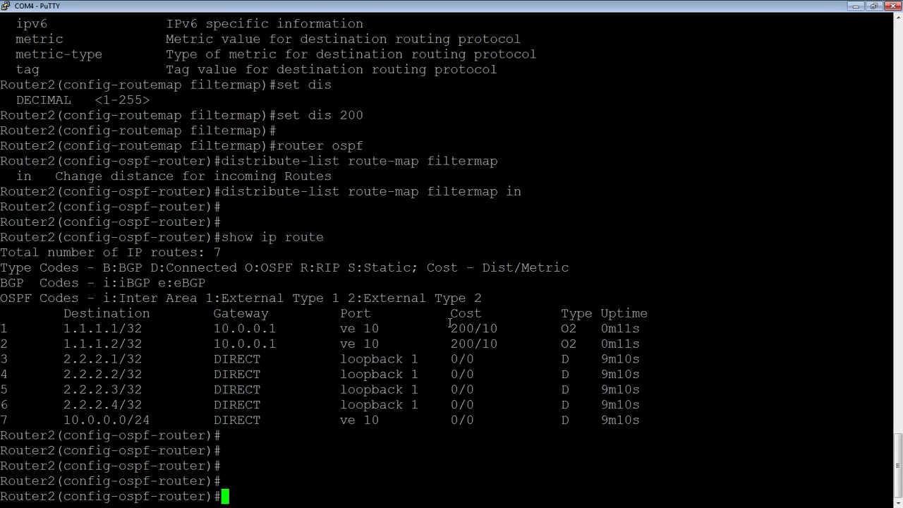